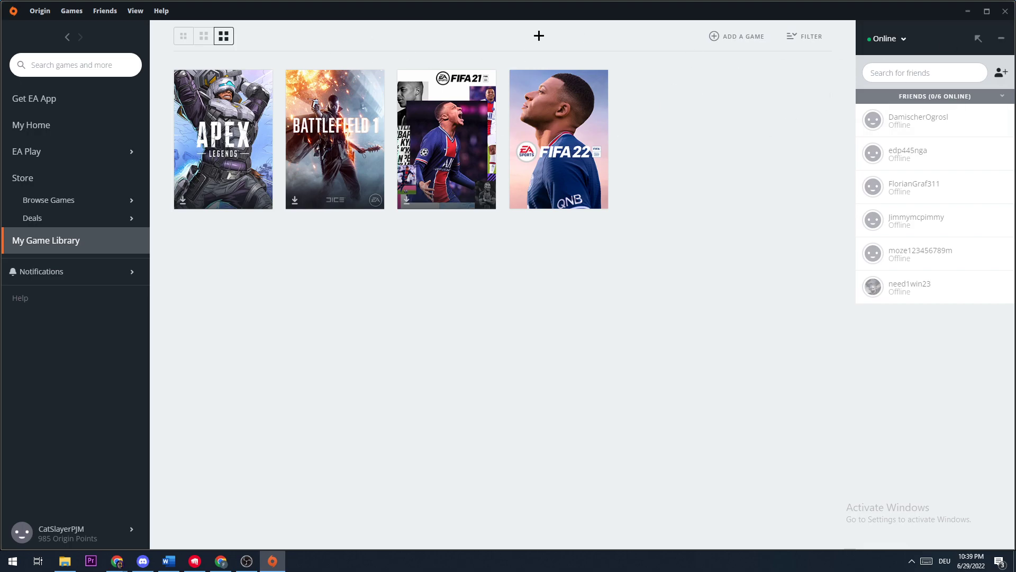
pyautogui.moveTo(446, 158)
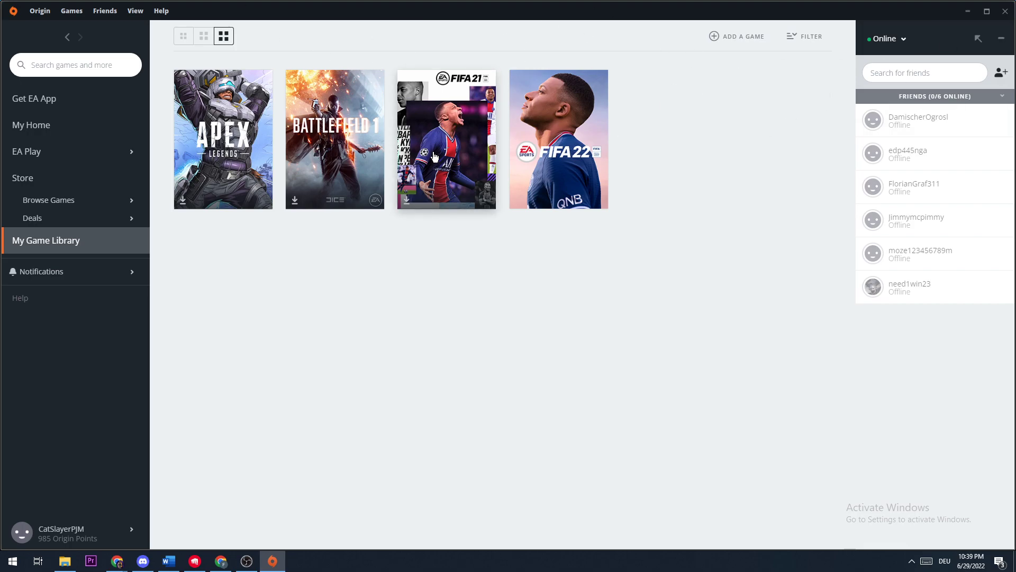
pyautogui.moveTo(921, 296)
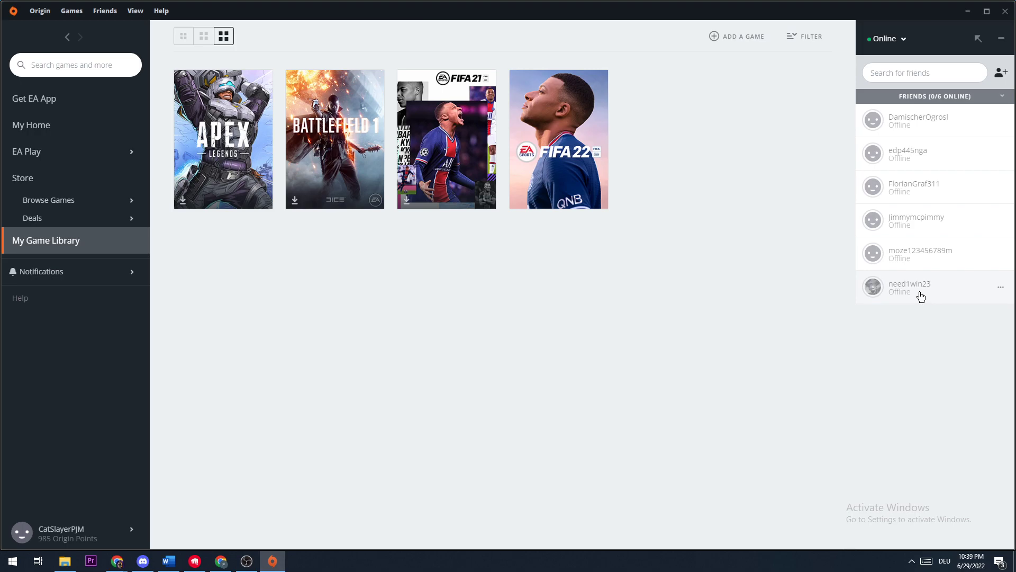
pyautogui.click(71, 11)
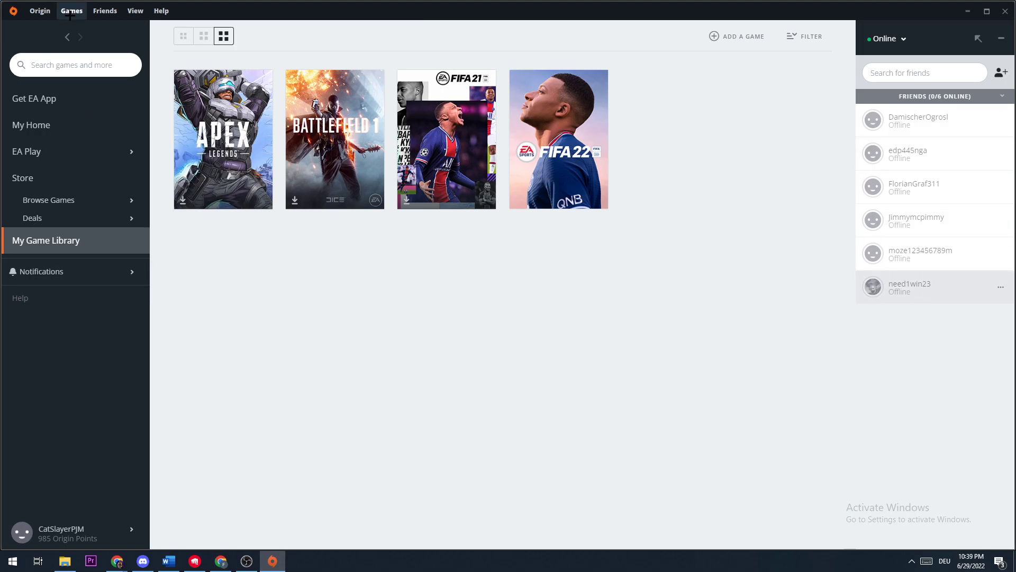
pyautogui.click(104, 11)
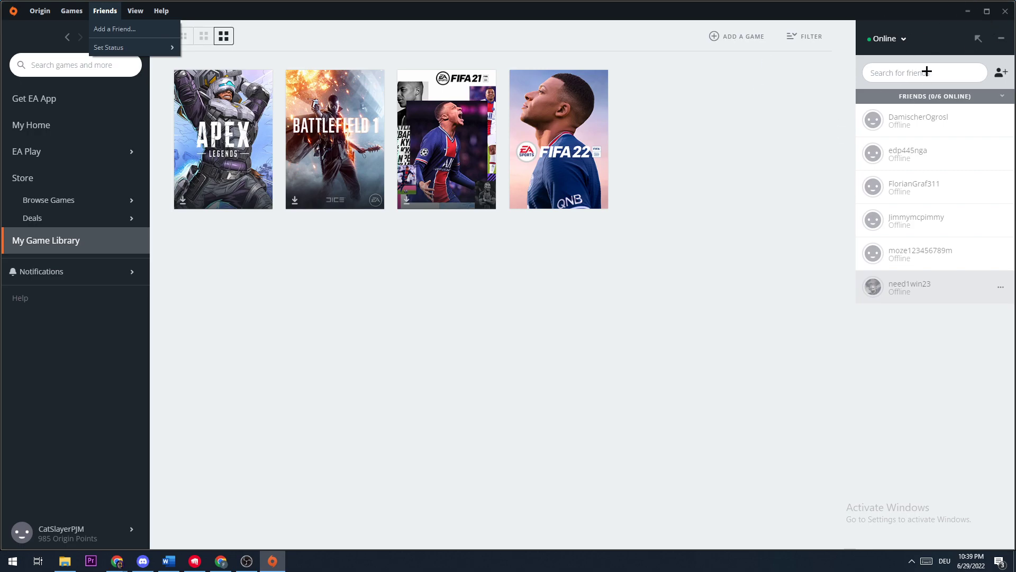
pyautogui.click(808, 266)
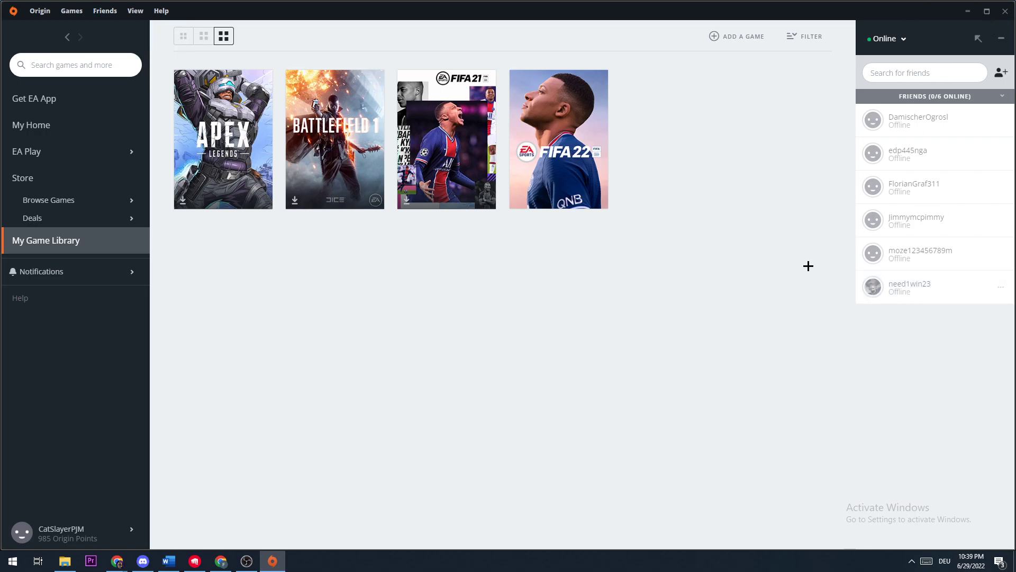
pyautogui.moveTo(933, 287)
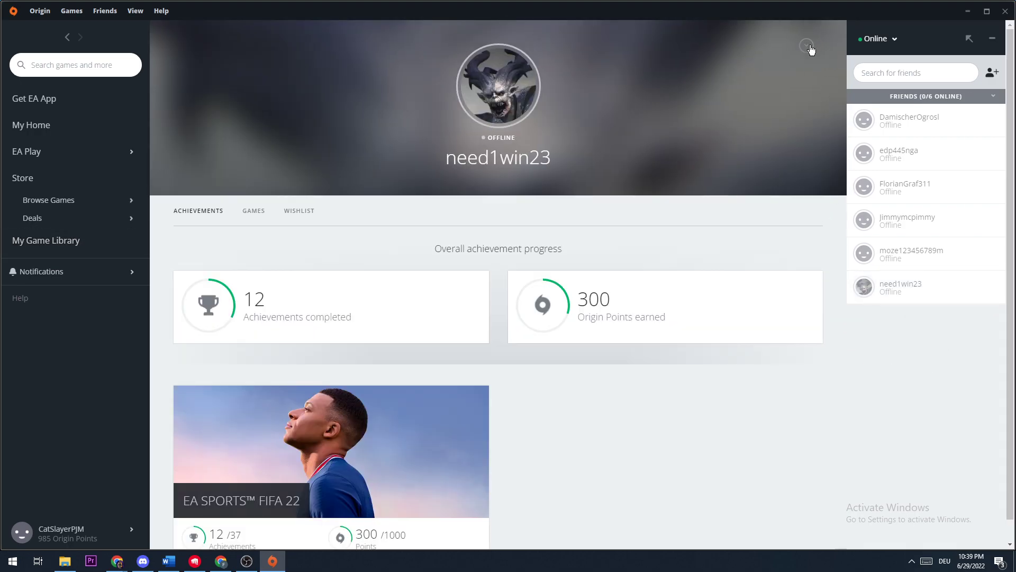
pyautogui.click(806, 46)
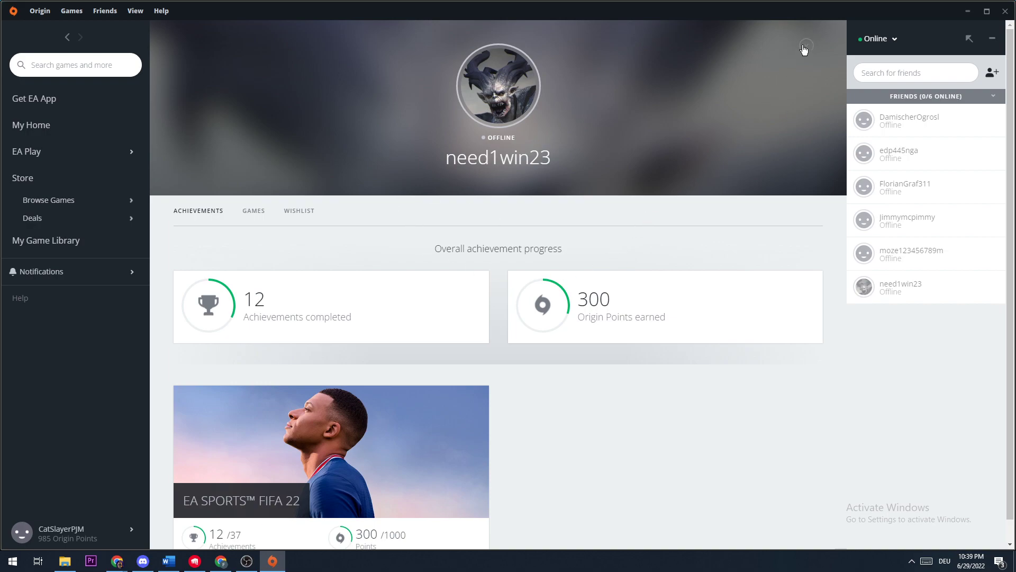
pyautogui.click(805, 46)
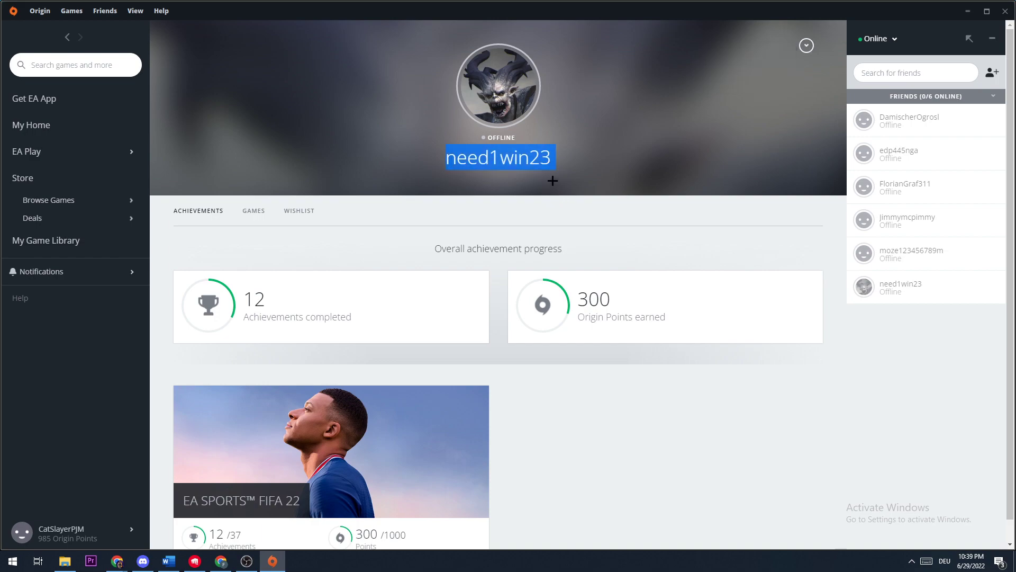
pyautogui.click(805, 45)
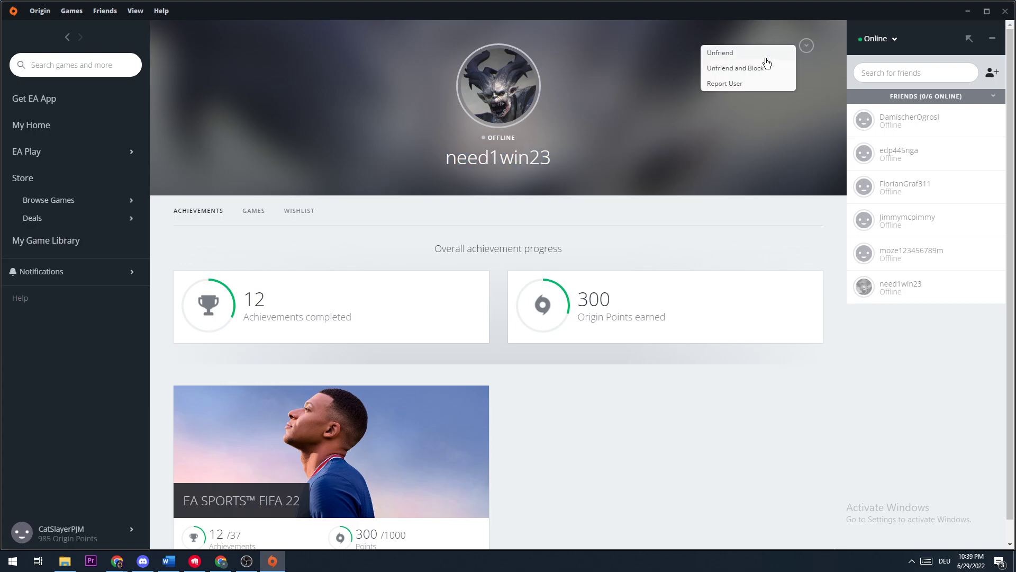
pyautogui.click(719, 53)
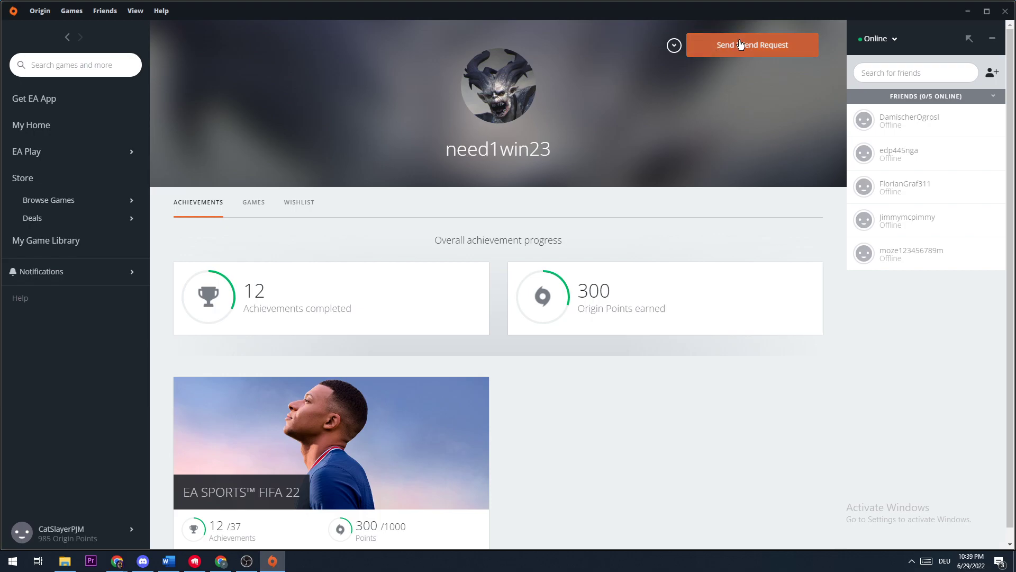
pyautogui.click(751, 45)
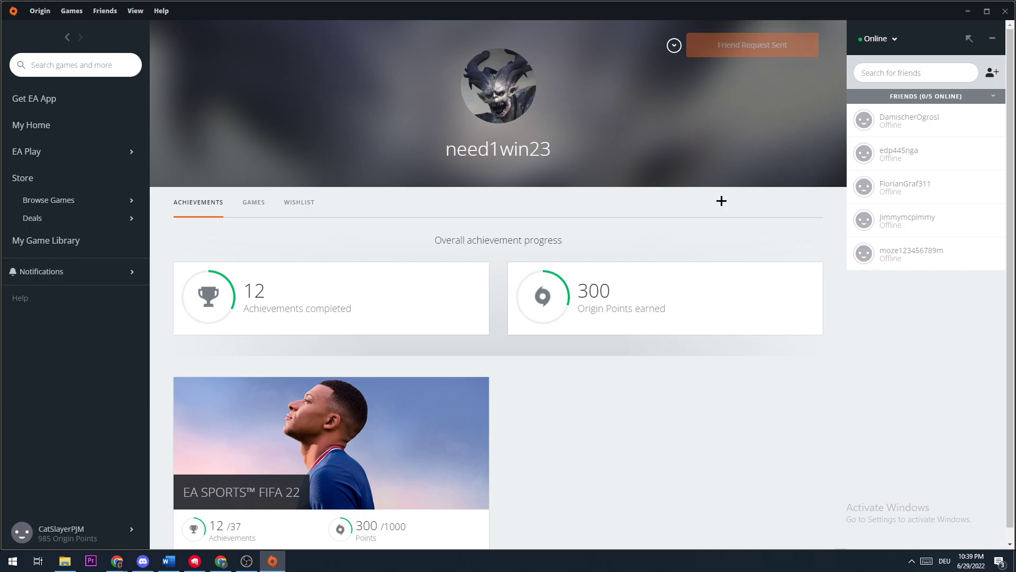
pyautogui.click(1000, 72)
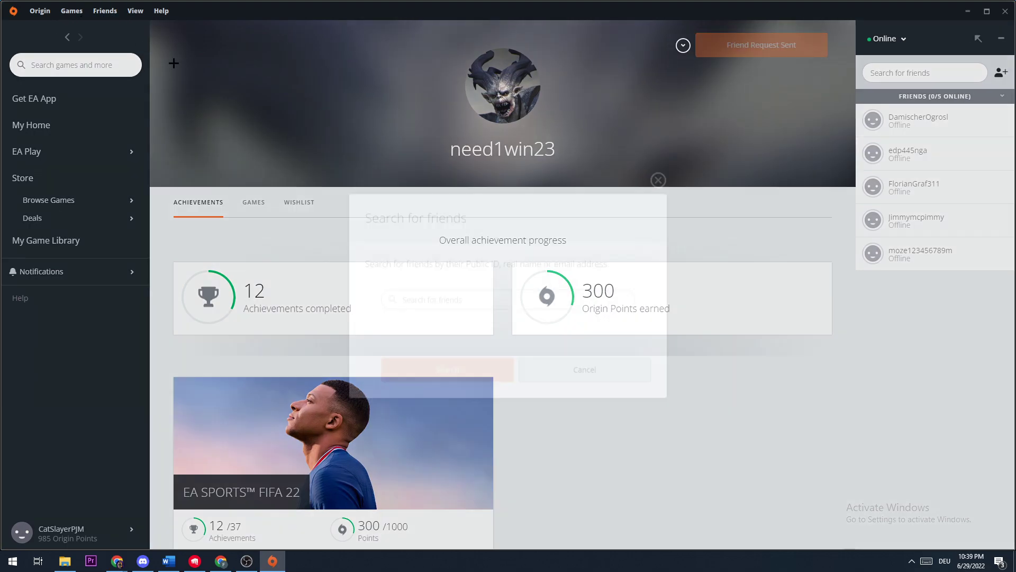
pyautogui.click(104, 11)
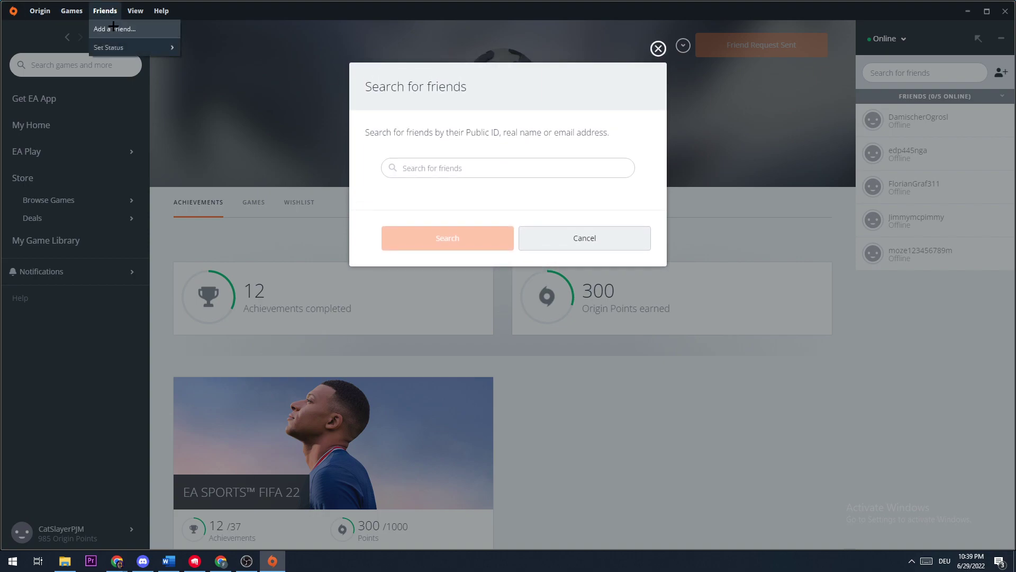
pyautogui.write('need1win23')
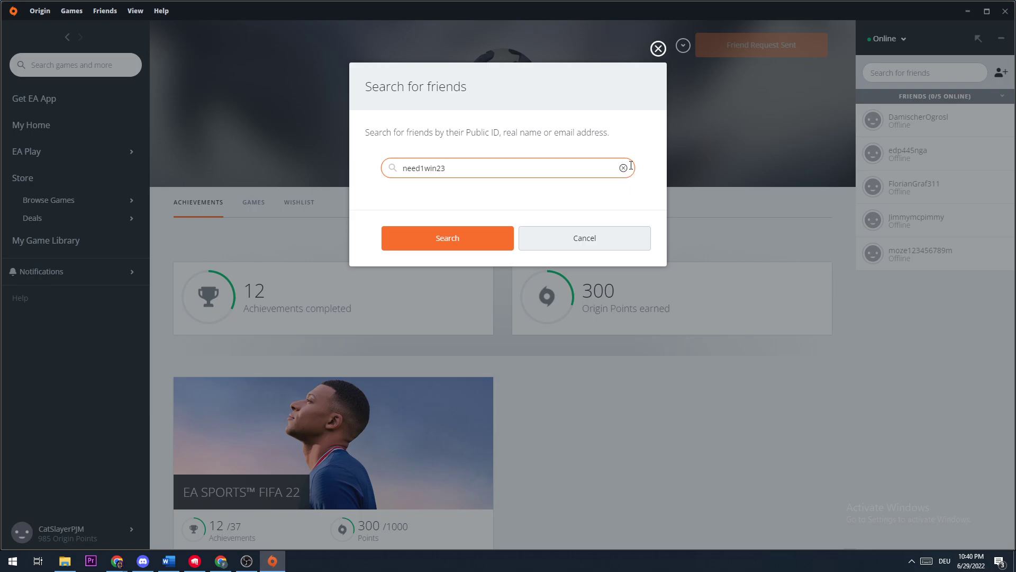
pyautogui.click(446, 237)
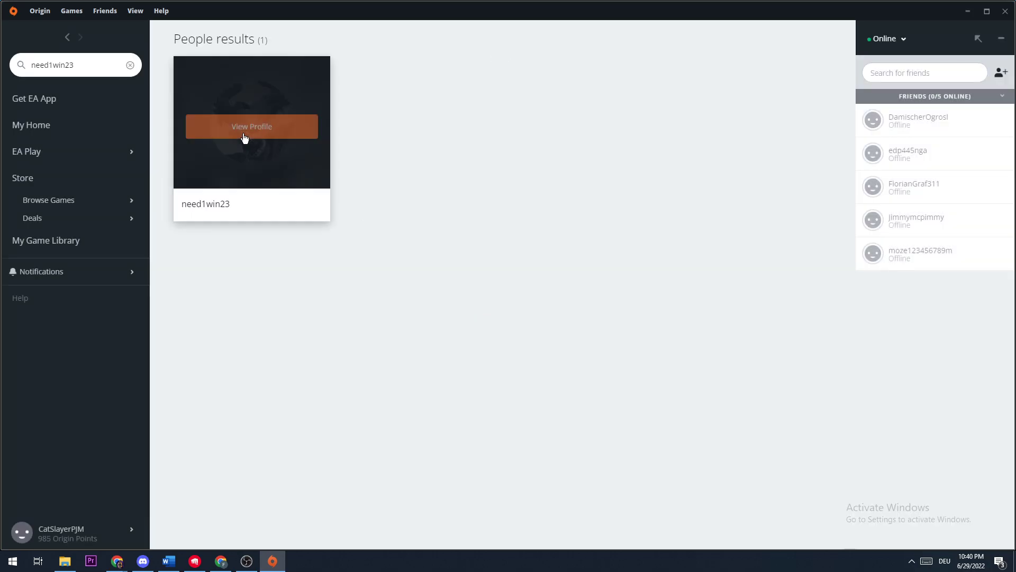
pyautogui.click(251, 126)
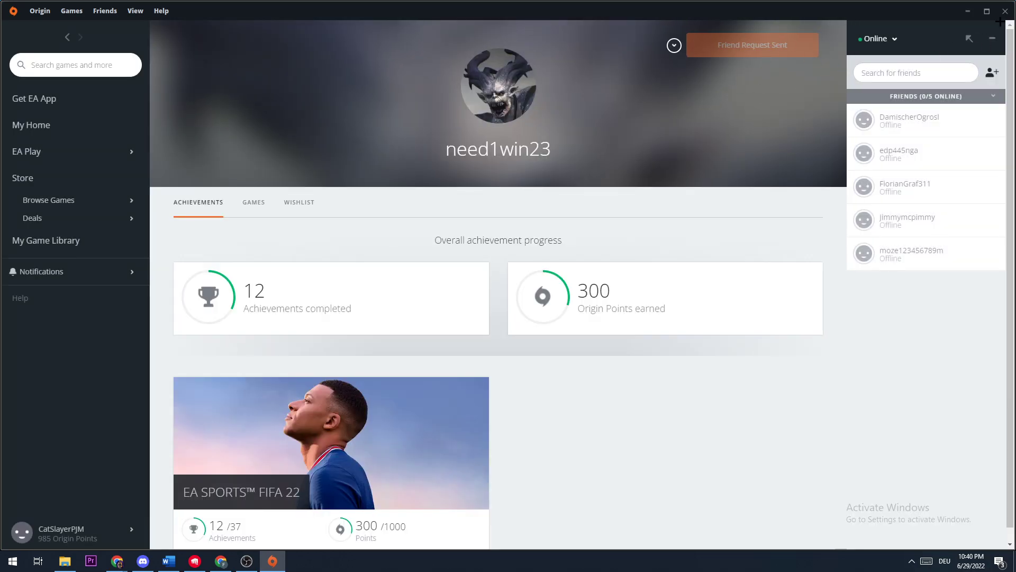